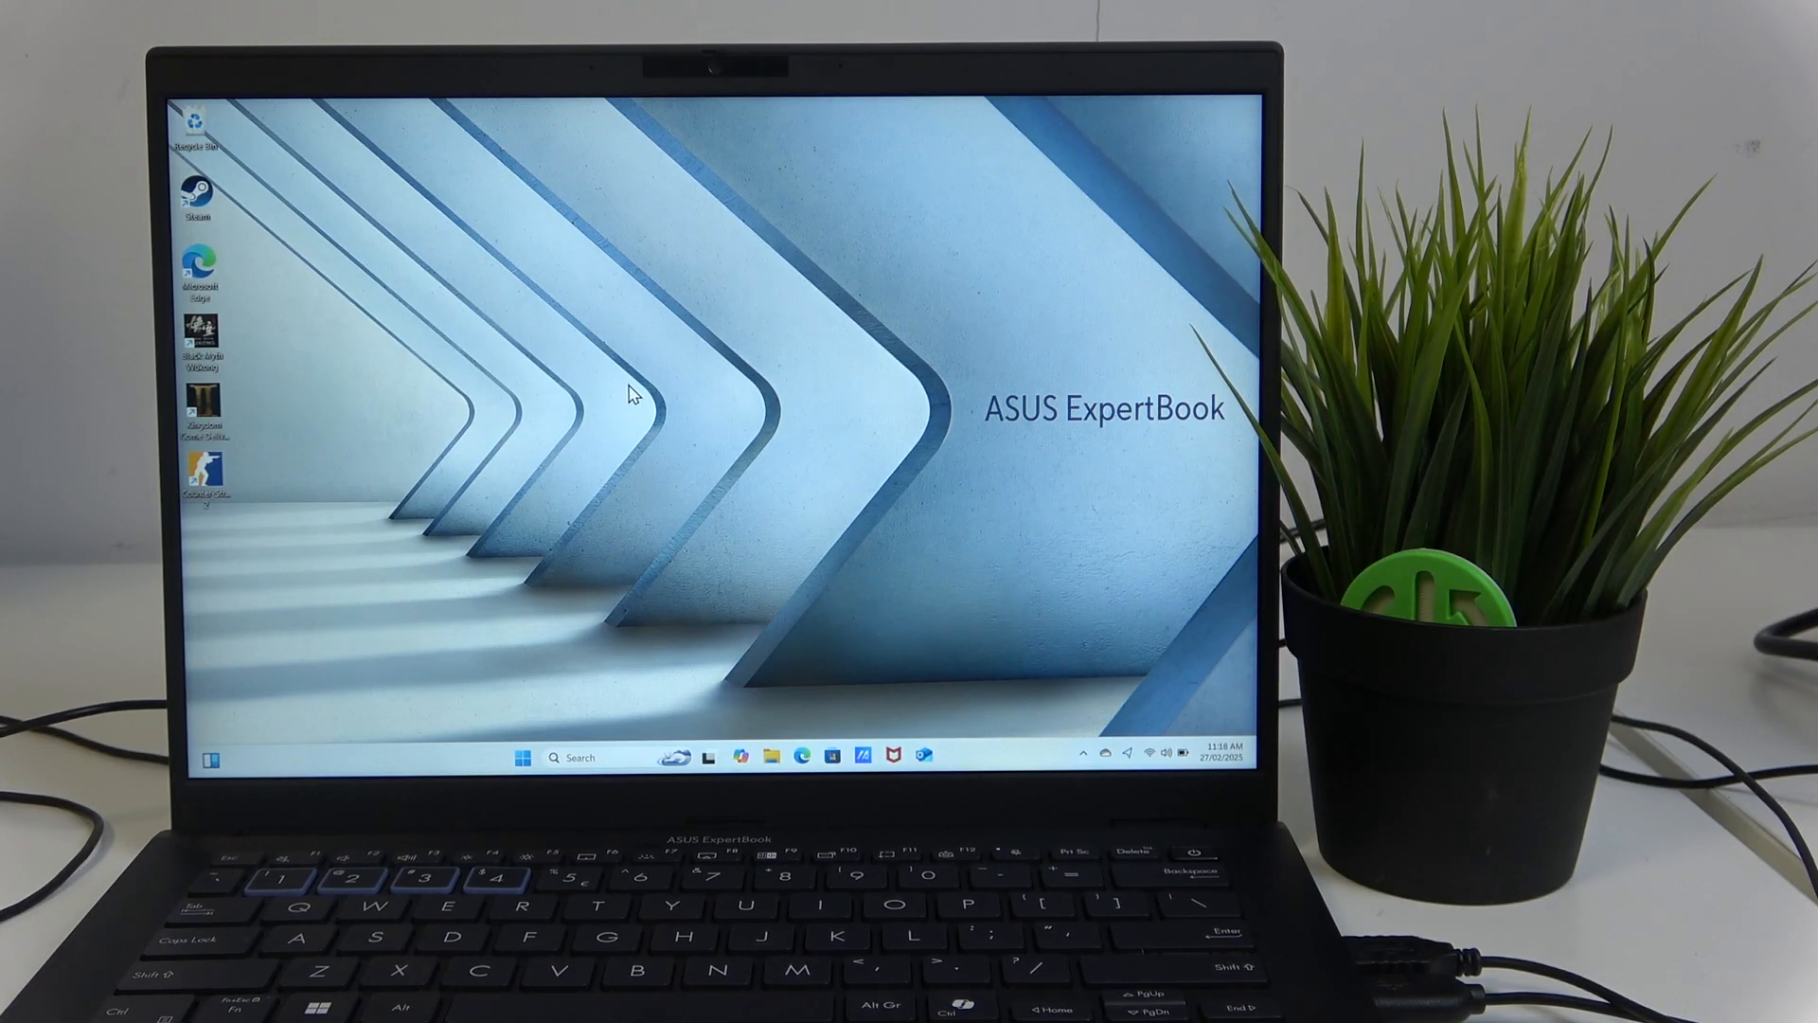
{"action": "mouse_move", "coordinate": [832, 278]}
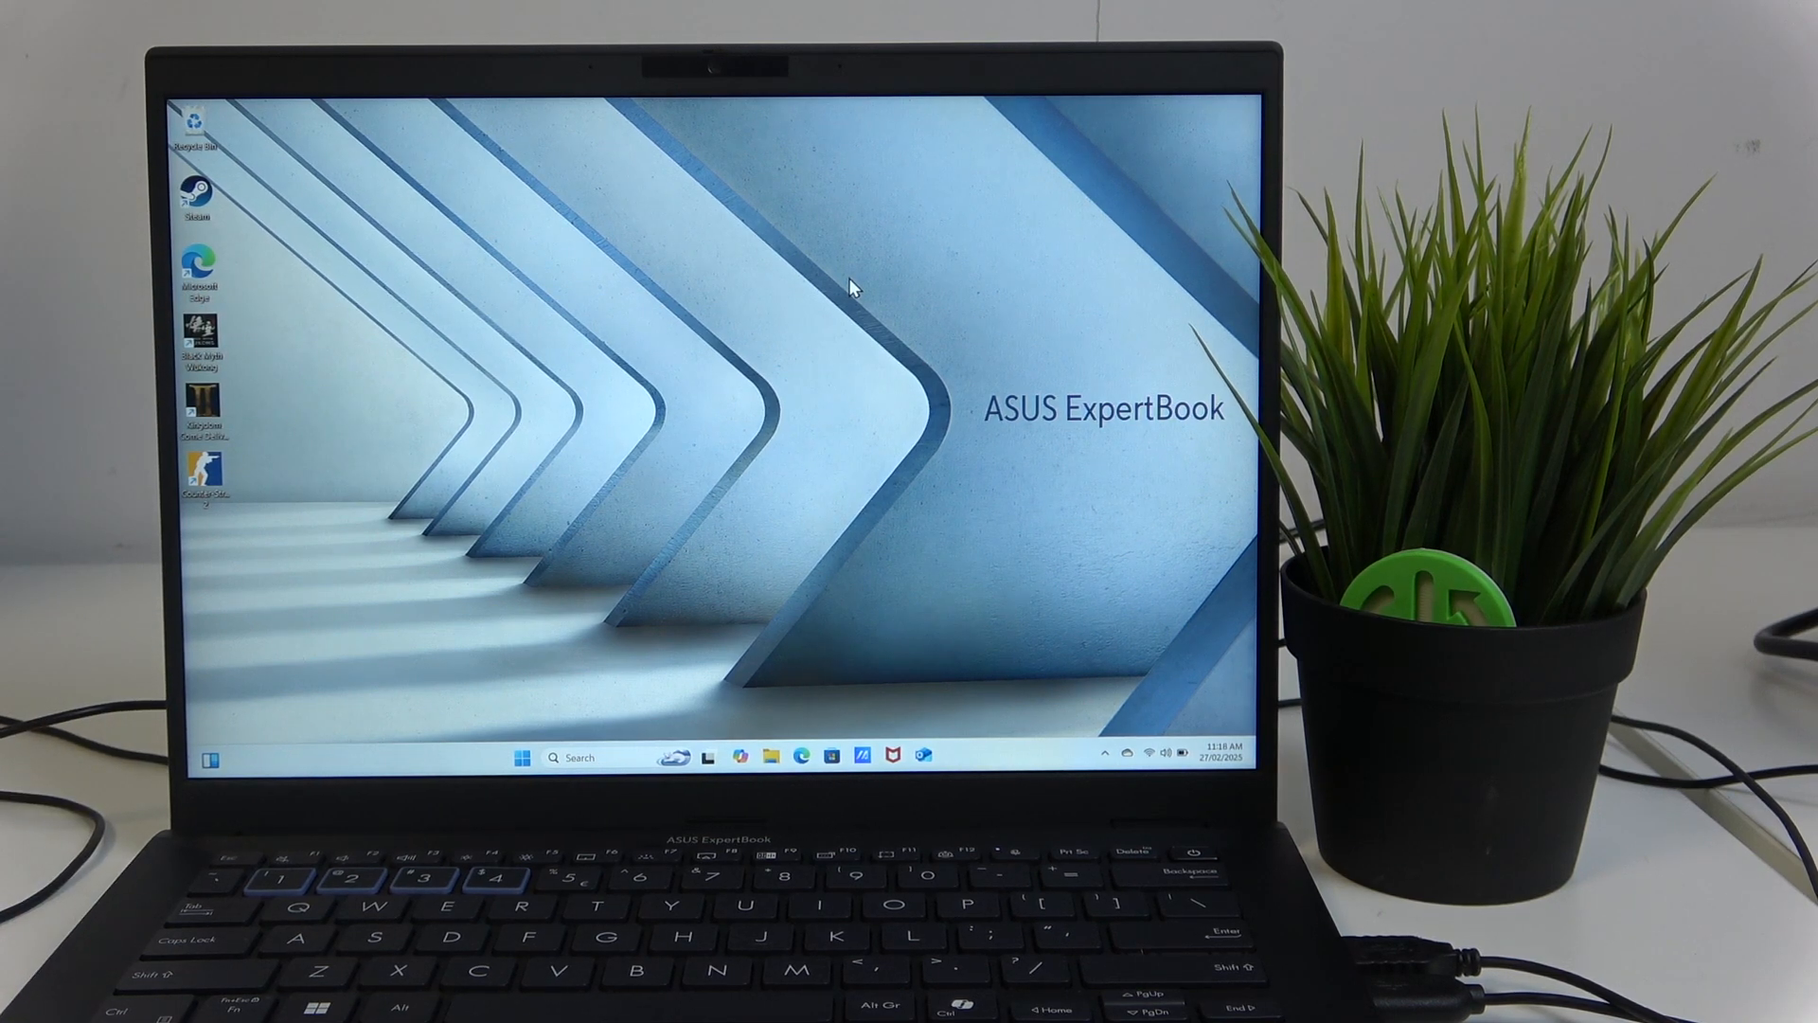
{"action": "mouse_move", "coordinate": [629, 576]}
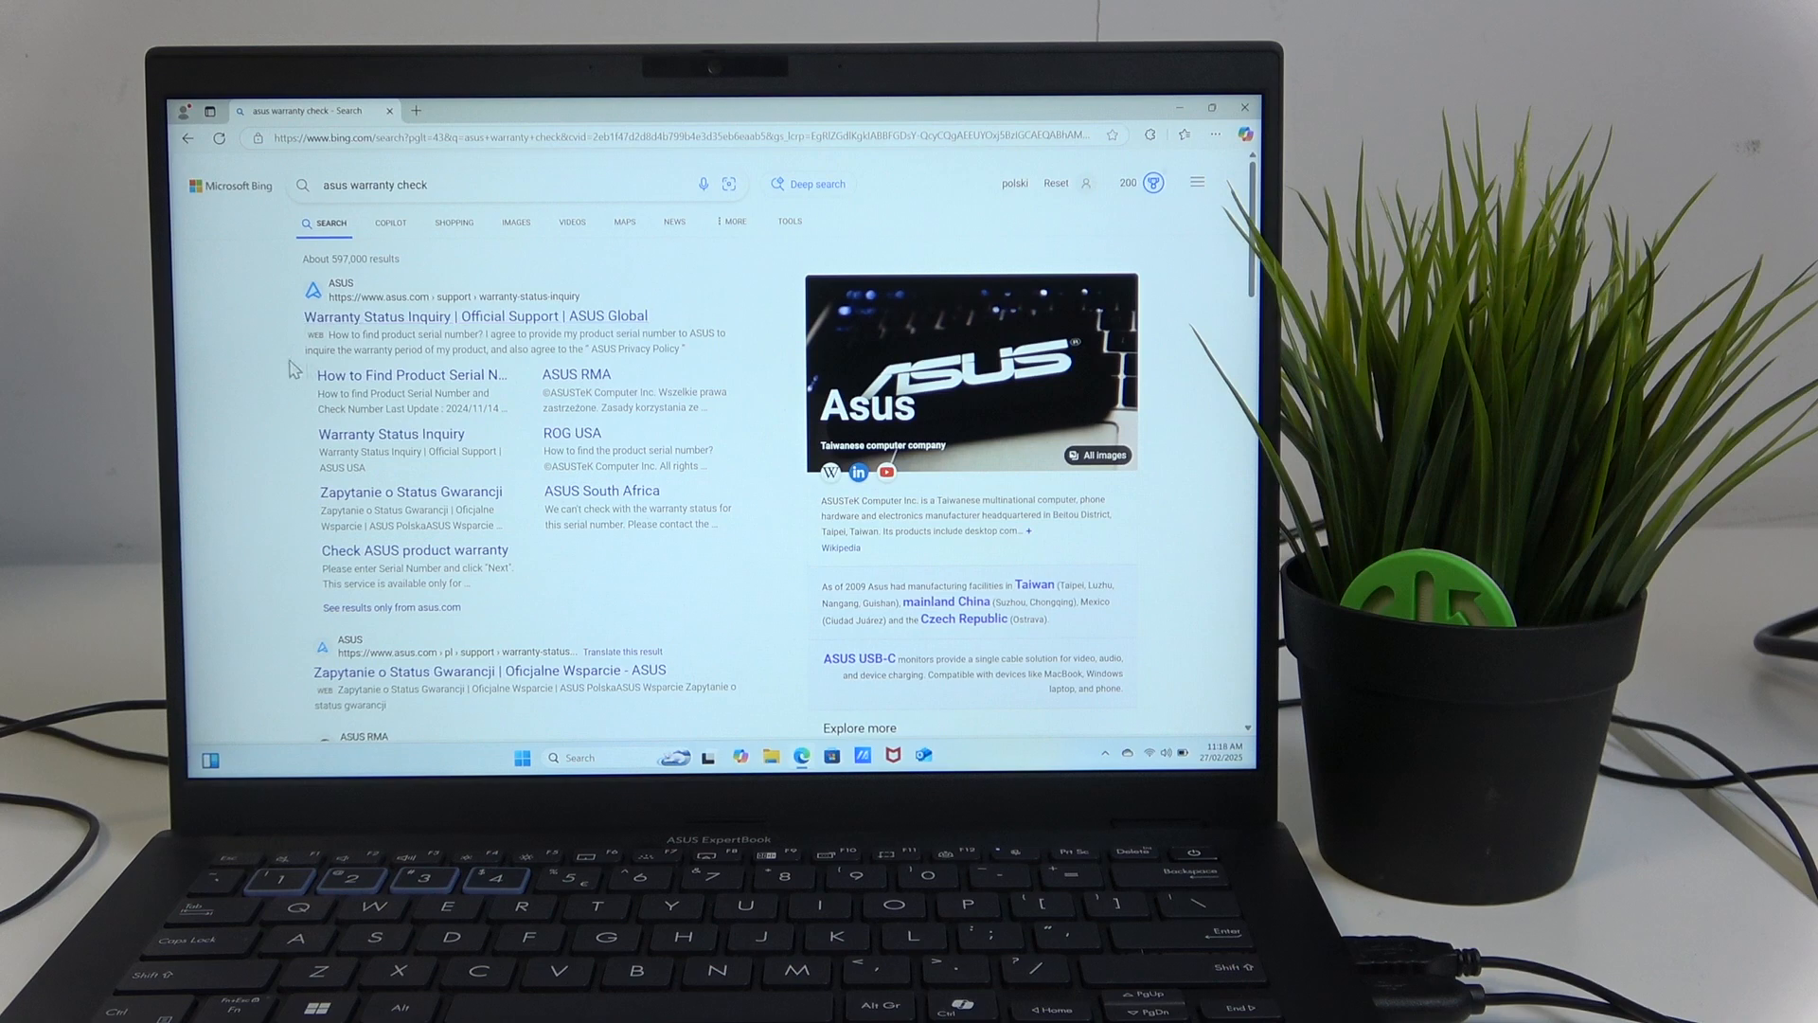
- Open the 'Warranty Status Inquiry | Official Support | ASUS Global' search result
{"action": "left_click", "coordinate": [474, 316]}
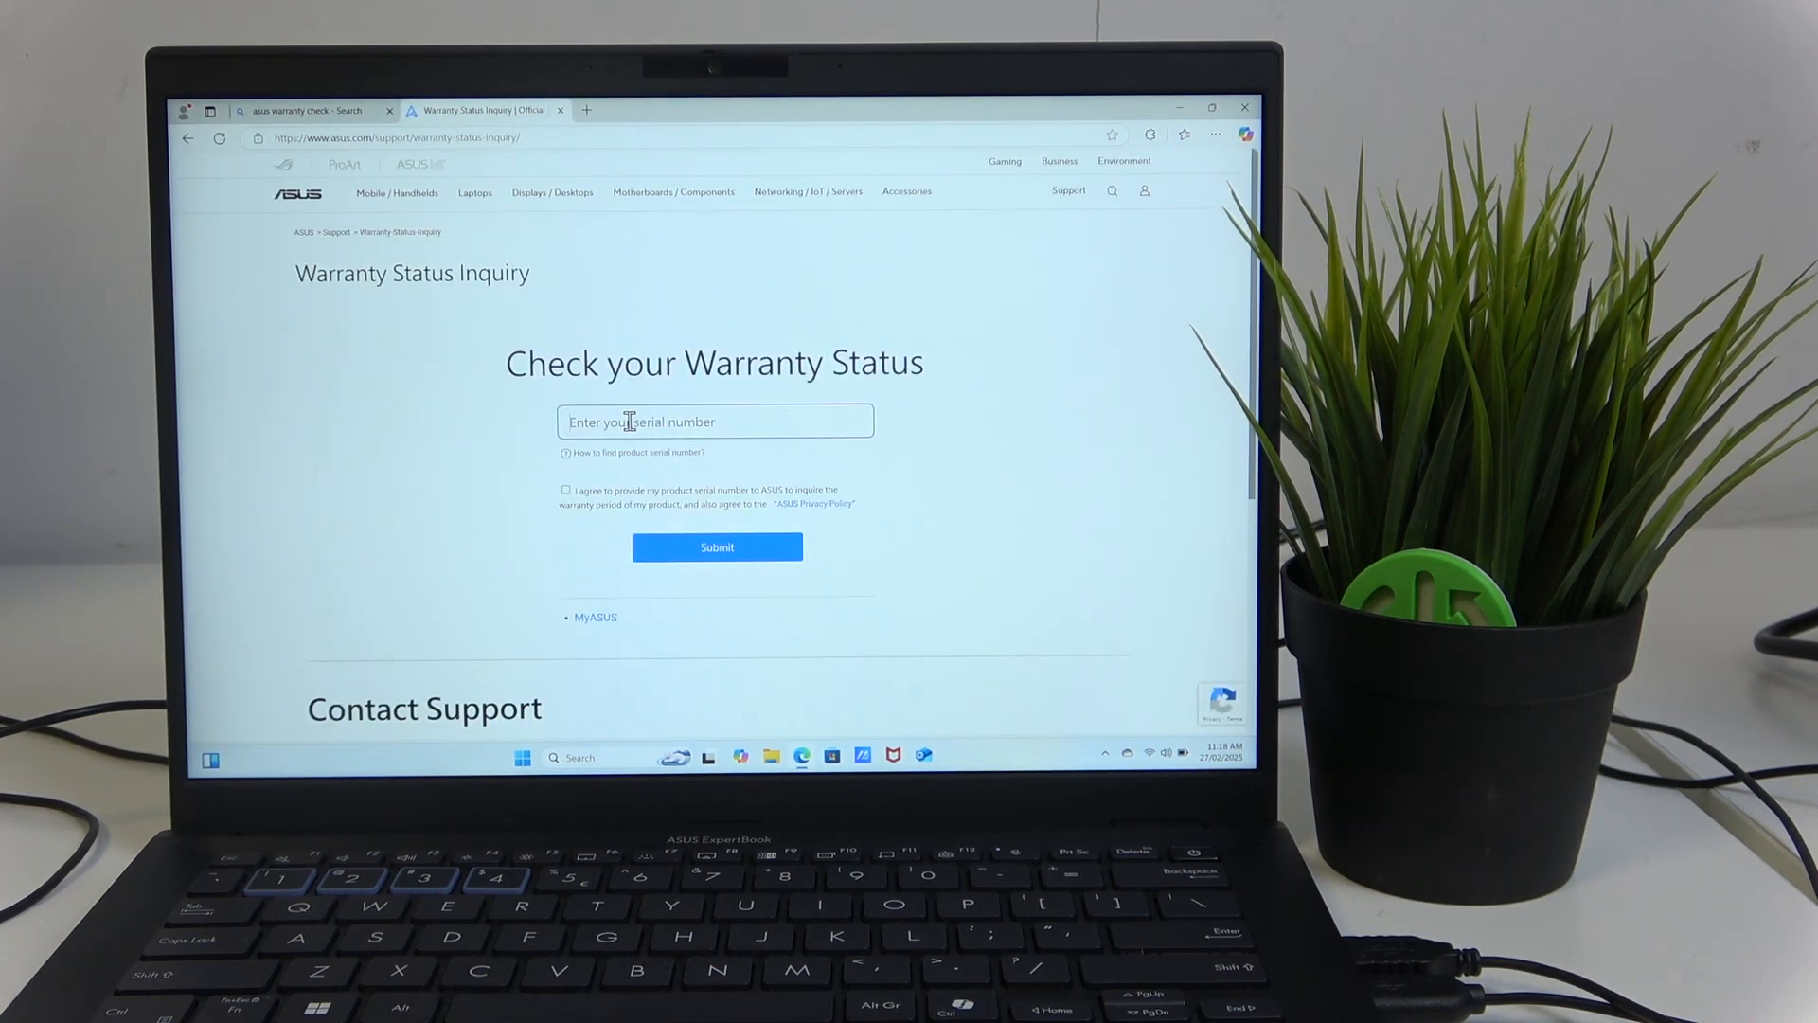
- Submit serial SANXCV03W760419 with the agreement ticked and view the warranty result
{"action": "type", "text": "SANXCV03W760419"}
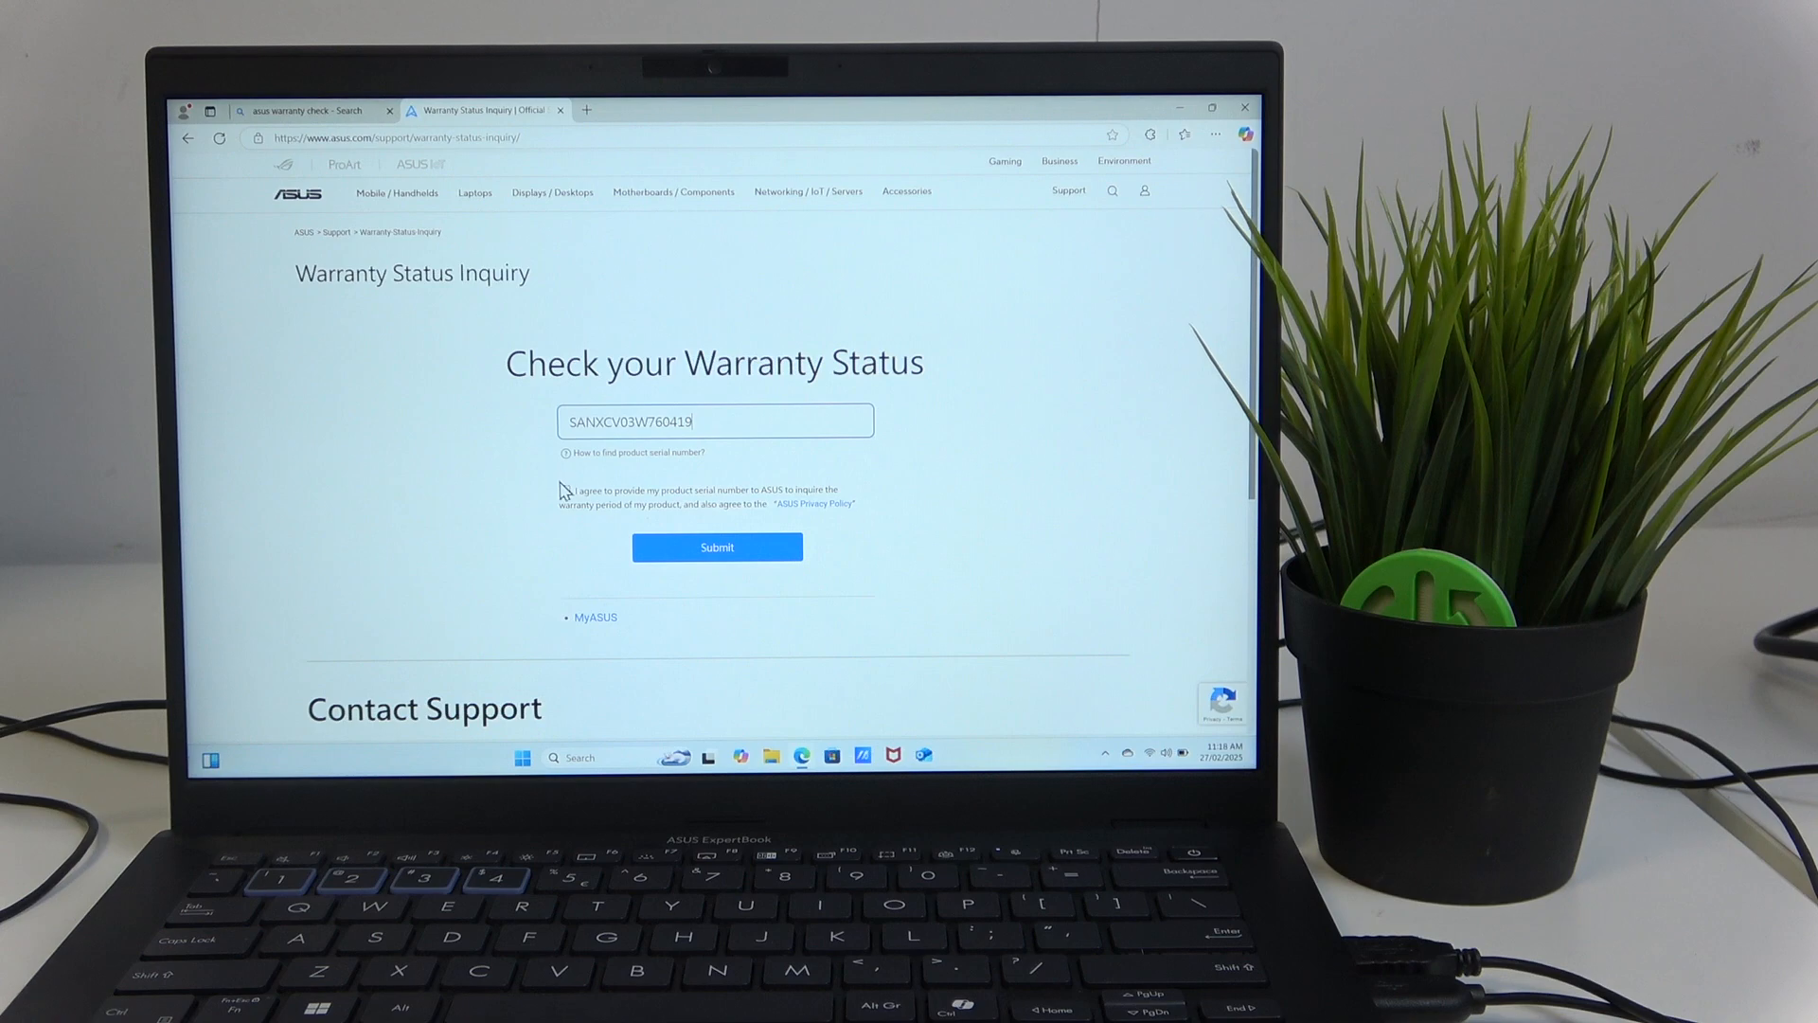
{"action": "left_click", "coordinate": [565, 490]}
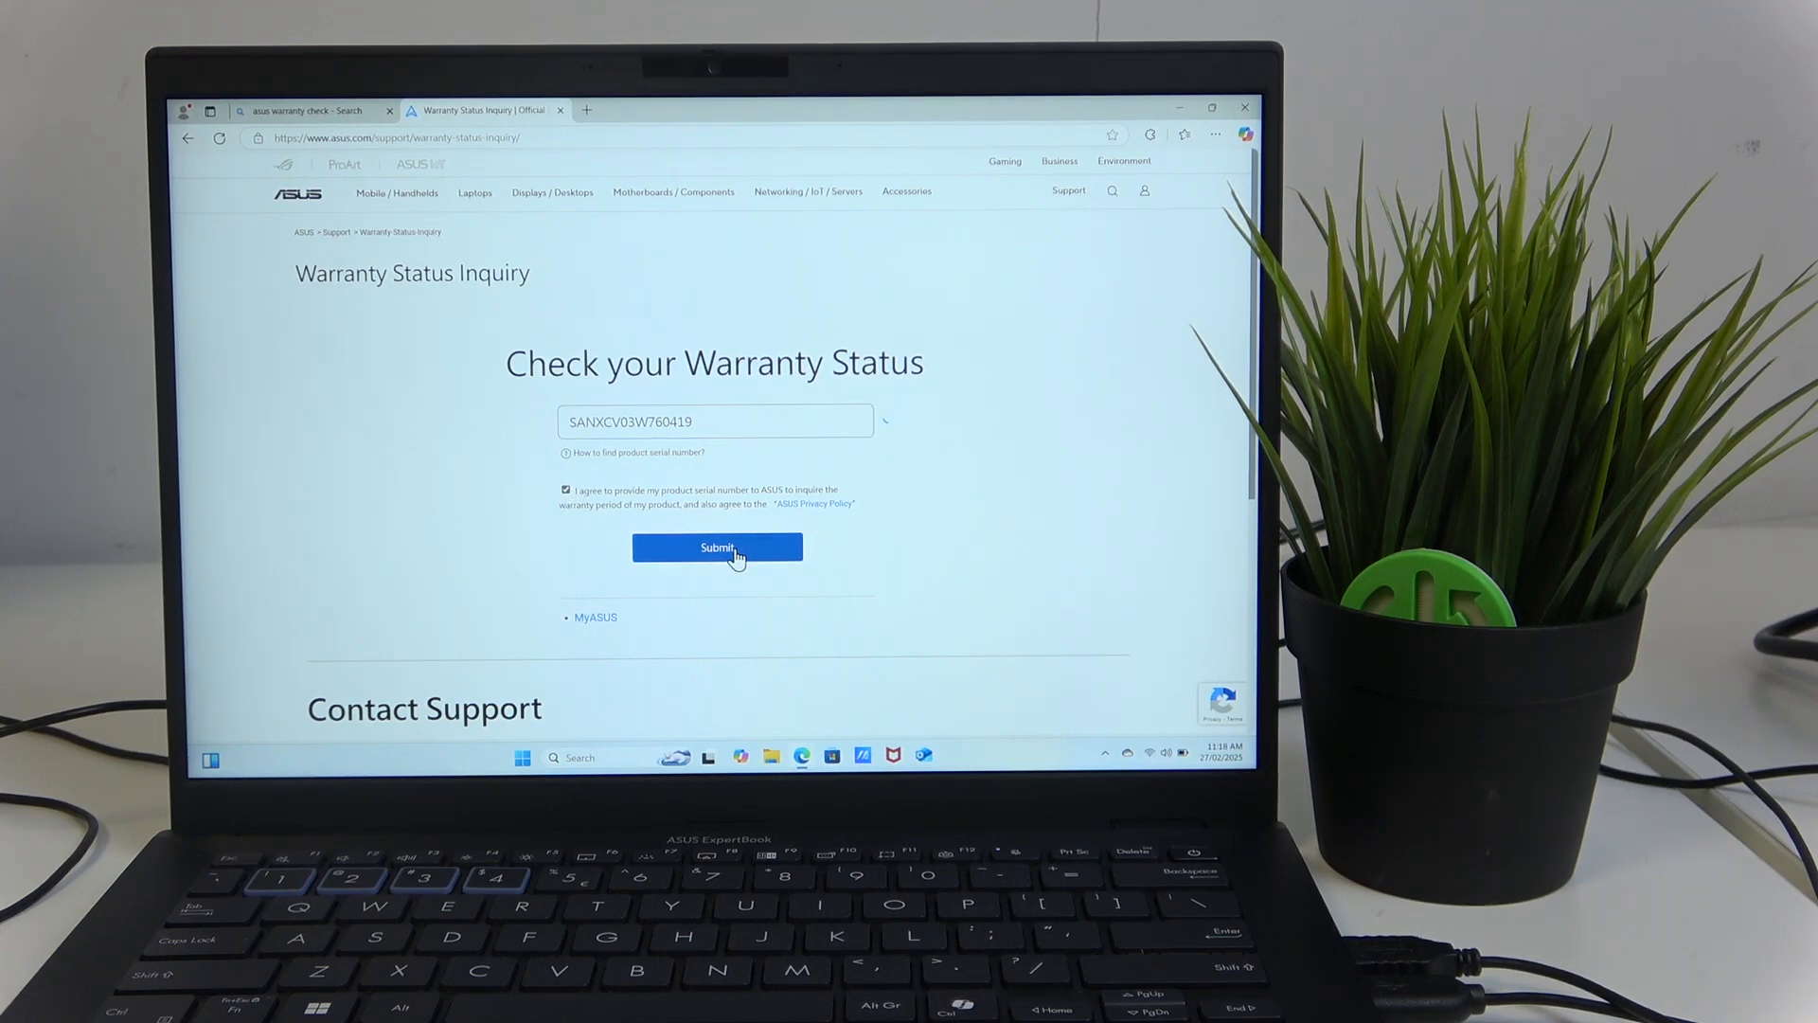
{"action": "left_click", "coordinate": [717, 547]}
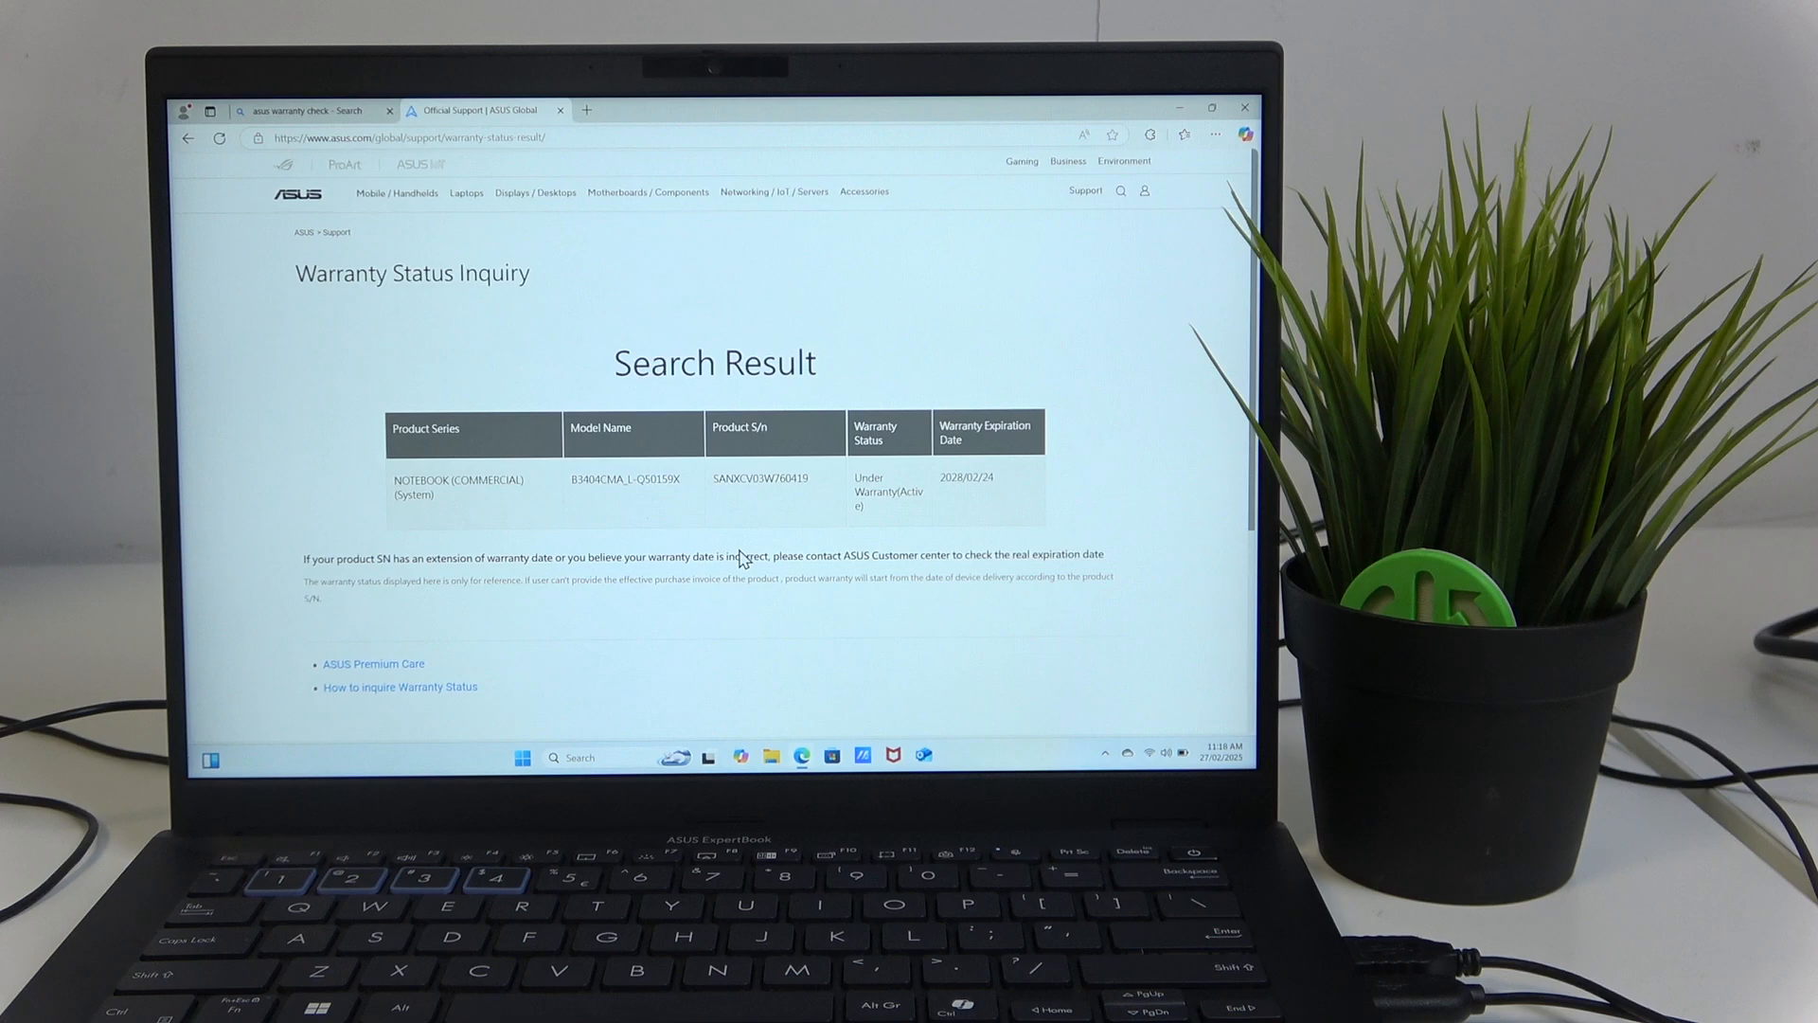
{"action": "scroll", "scroll_direction": "down", "scroll_amount": 3}
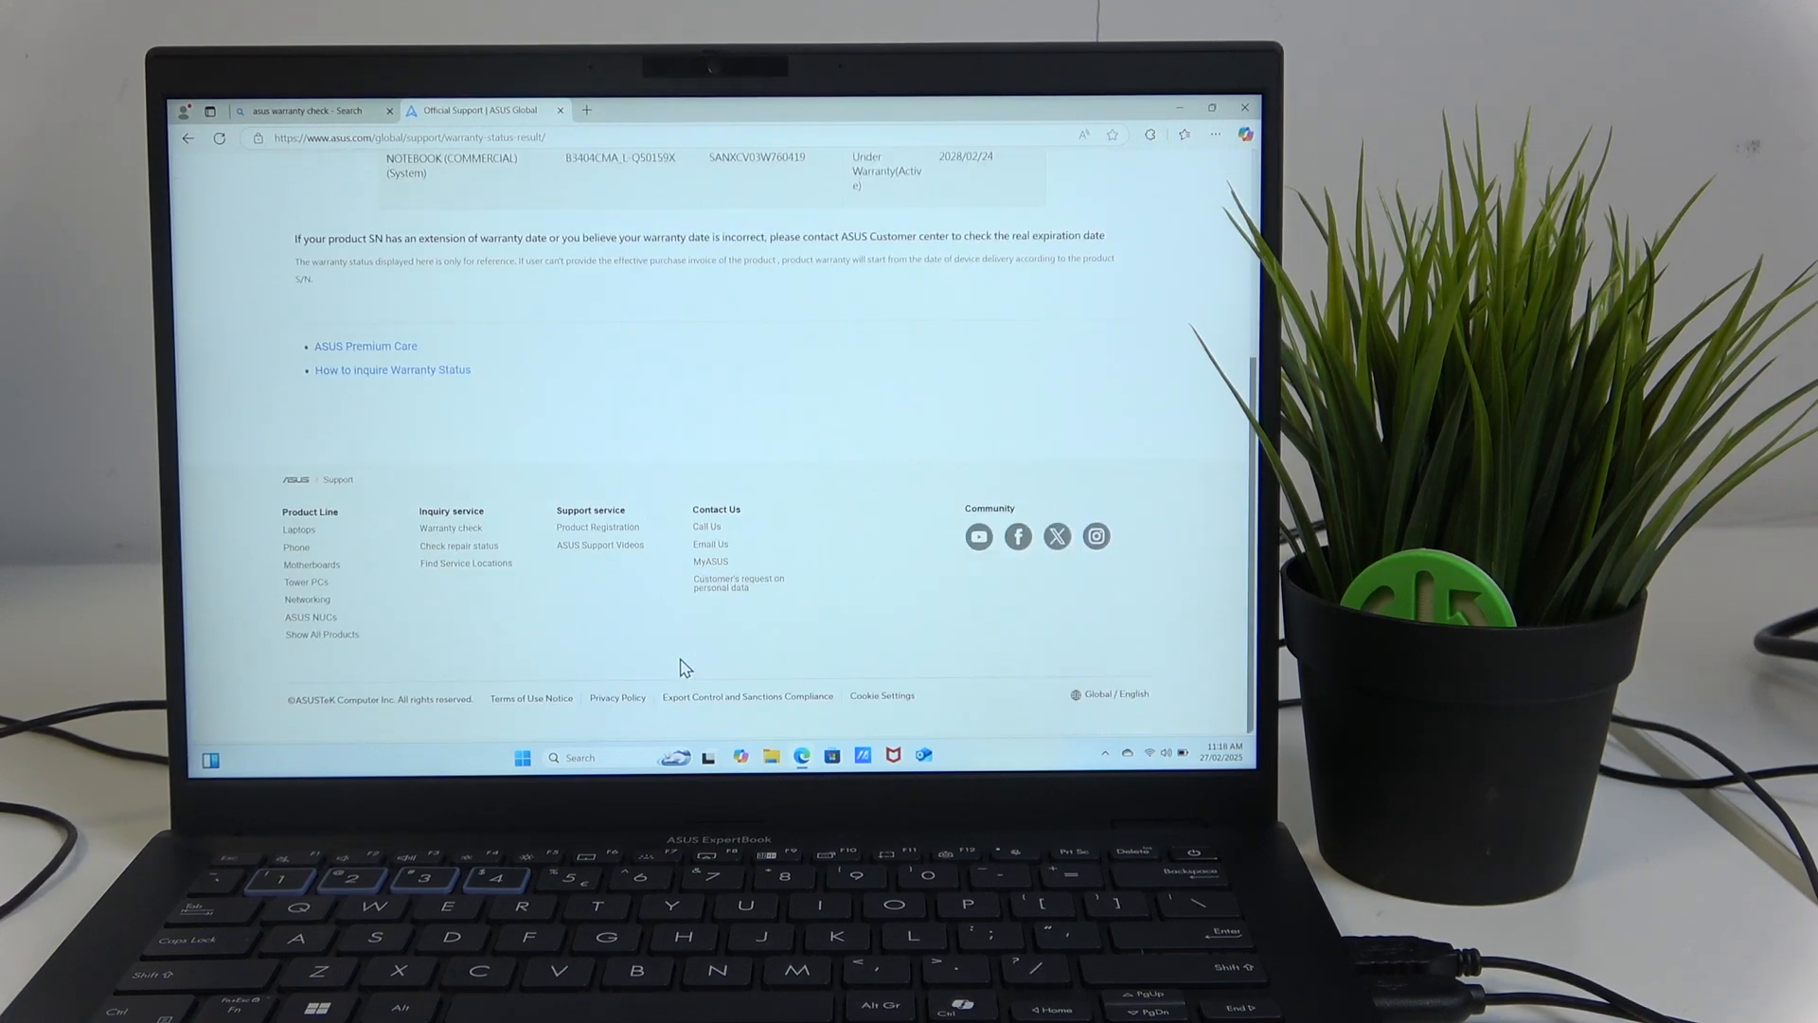